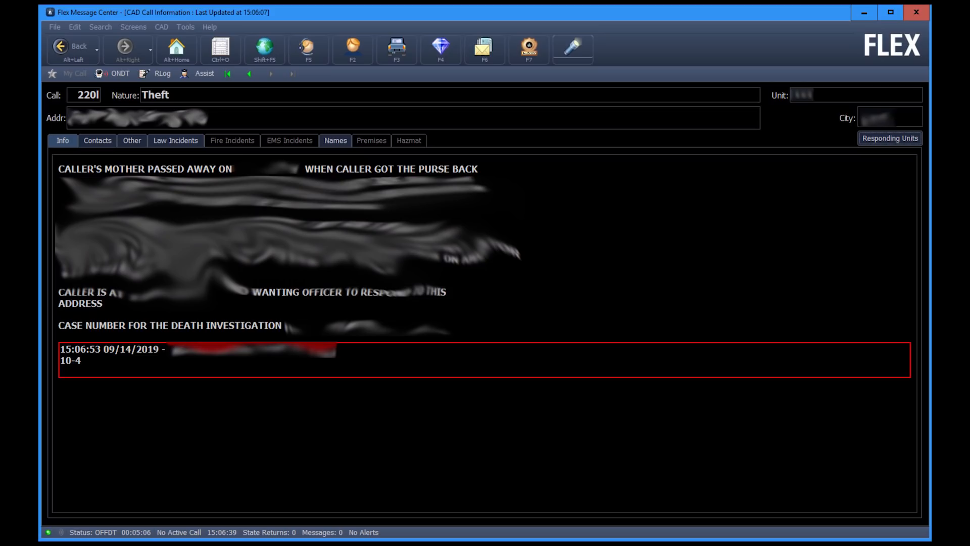
Open Vehicle Search from the F3 toolbar button, with unit 401 and state GA prefilled
left_click(351, 47)
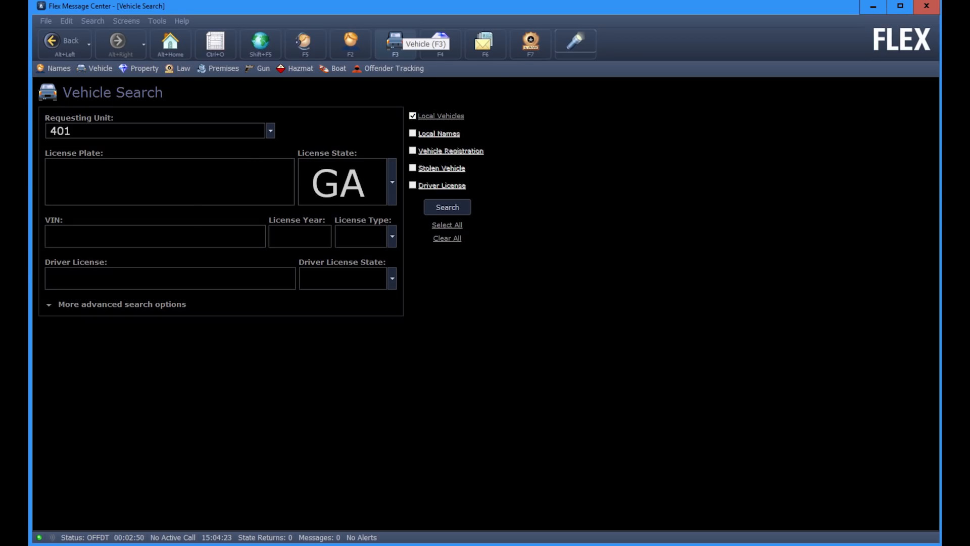
View the Property Search screen, then move on to the empty Messages inbox
left_click(438, 44)
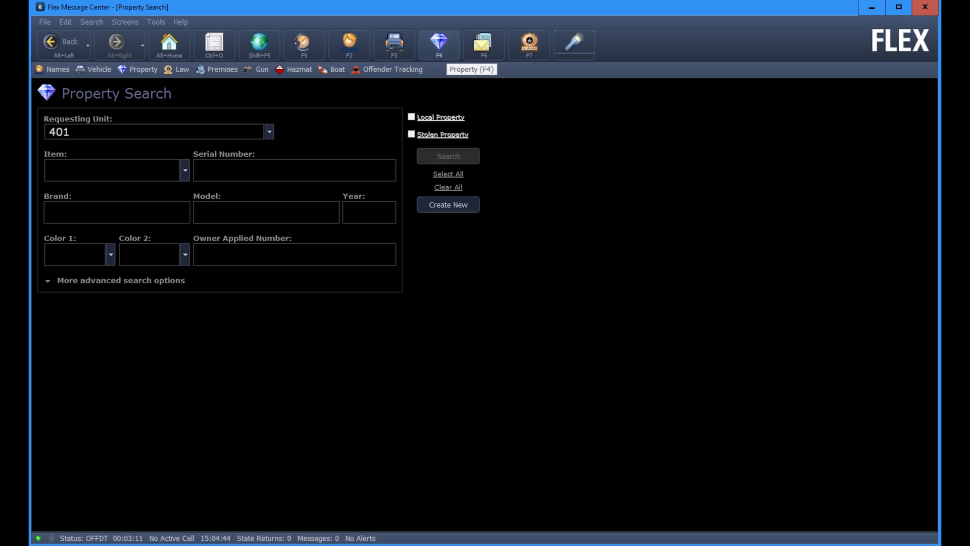
left_click(482, 45)
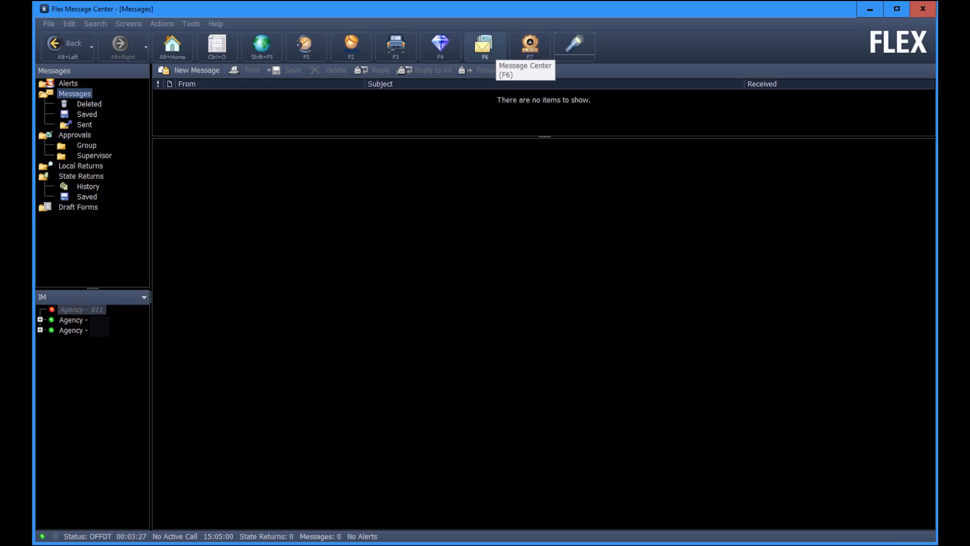
Open the blank Law Search form with the Law (F7) toolbar button
left_click(528, 47)
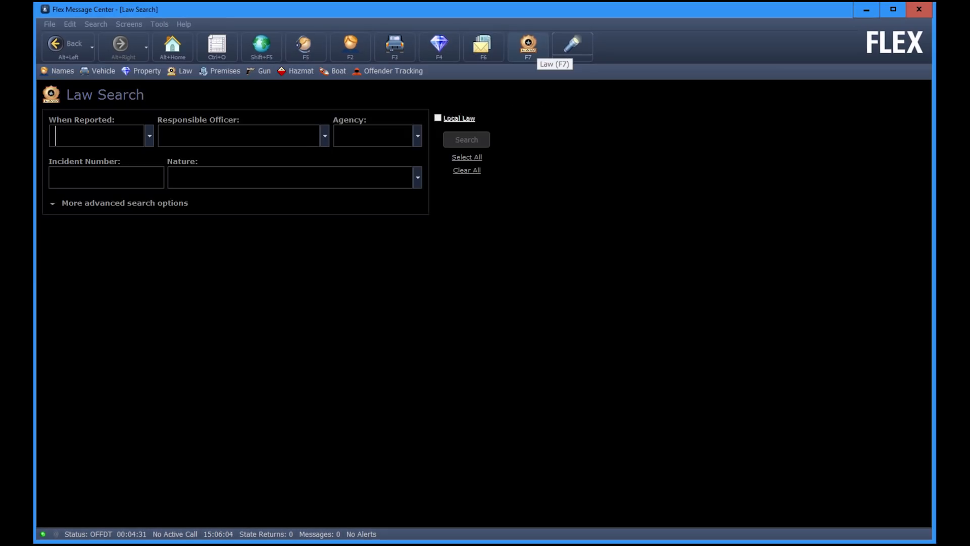